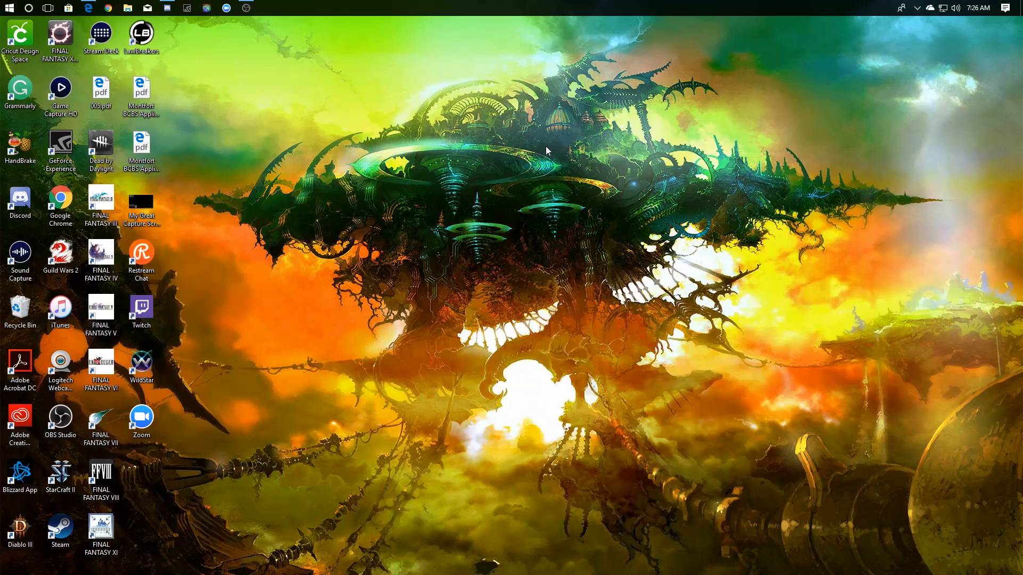
{"action": "mouse_move", "coordinate": [268, 96]}
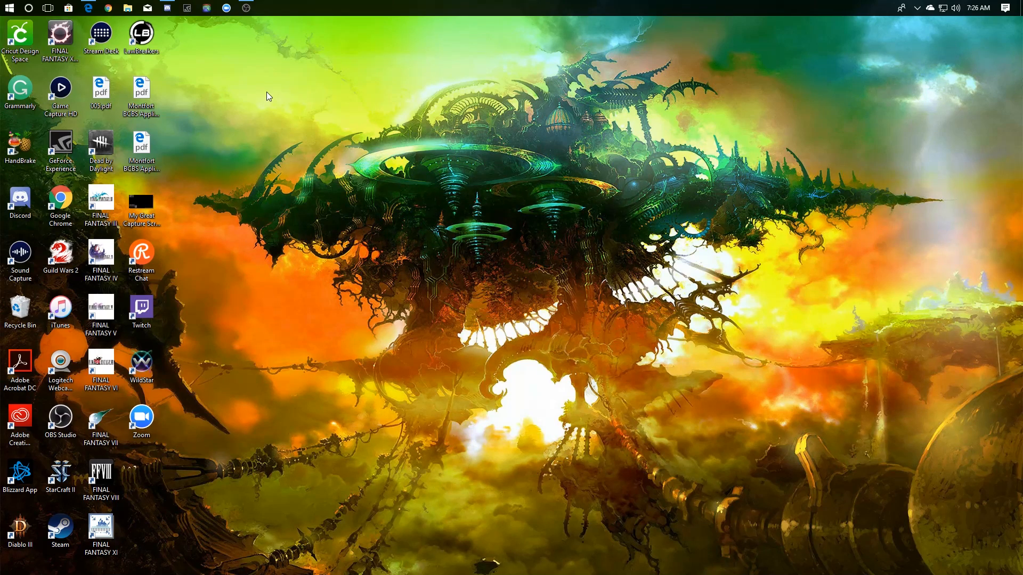
- Search the Start menu for 'add f' to find Turn Windows features on or off
{"action": "left_click", "coordinate": [9, 8]}
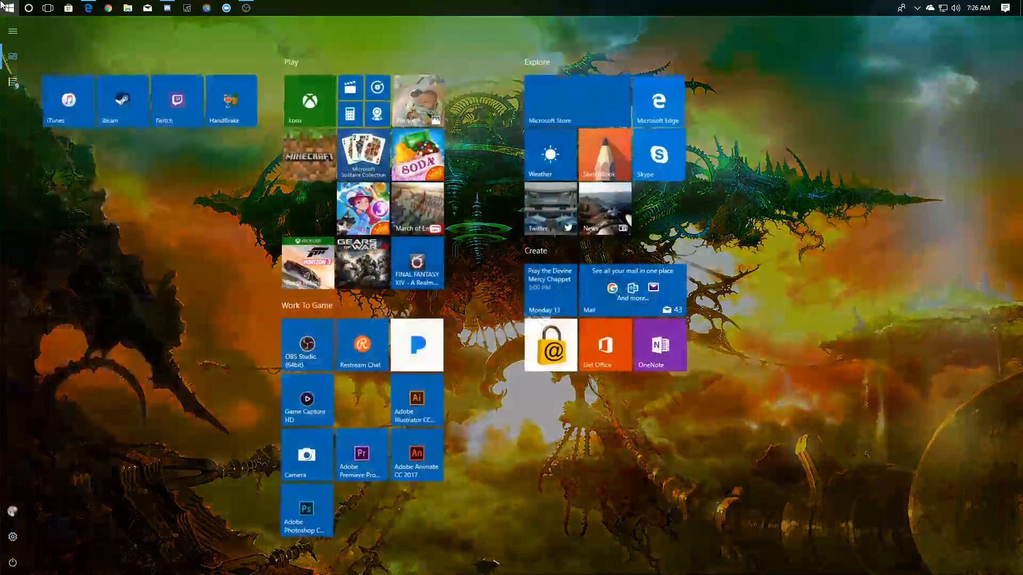
{"action": "type", "text": "add f"}
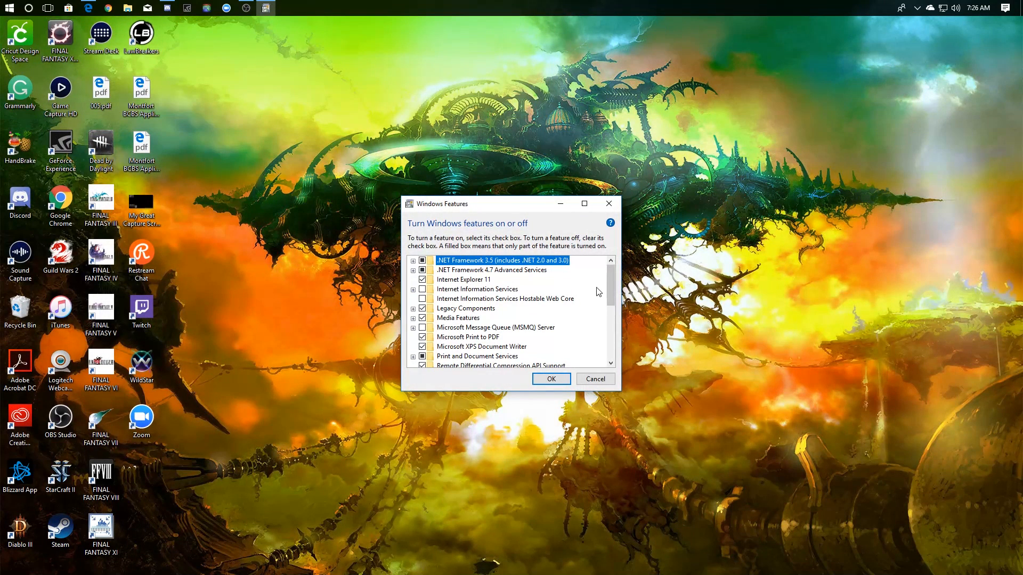
- Scroll the Windows Features list to Legacy Components (DirectPlay)
{"action": "scroll", "scroll_direction": "down", "scroll_amount": 3}
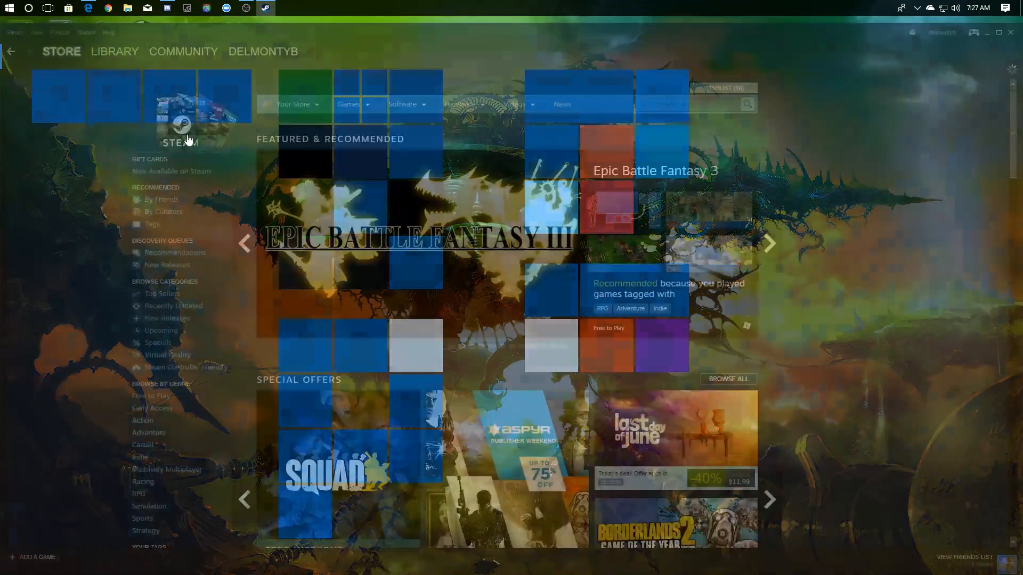
- Select FINAL FANTASY XI in the library and bring up its context menu
{"action": "left_click", "coordinate": [116, 51]}
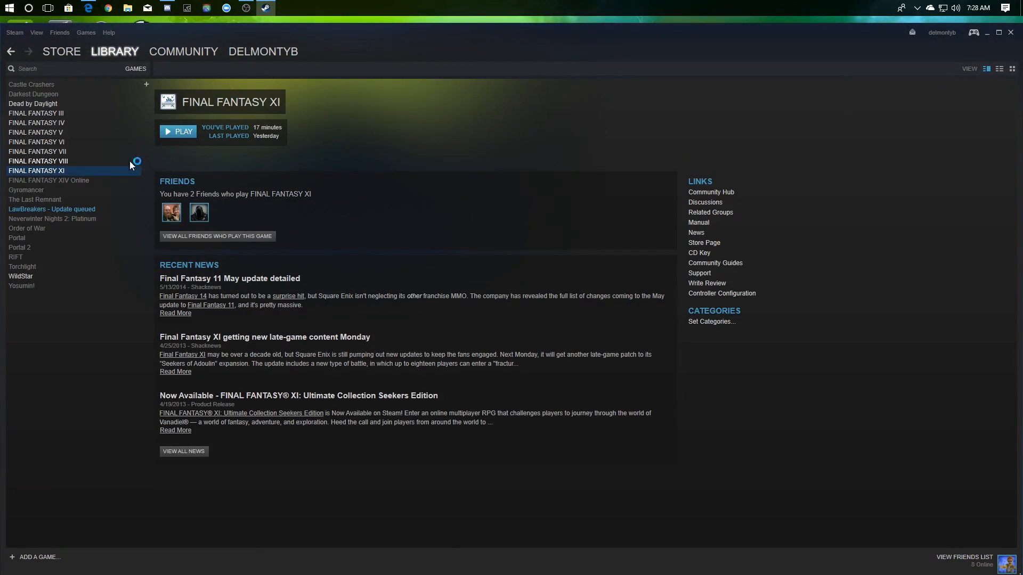
{"action": "right_click", "coordinate": [36, 171]}
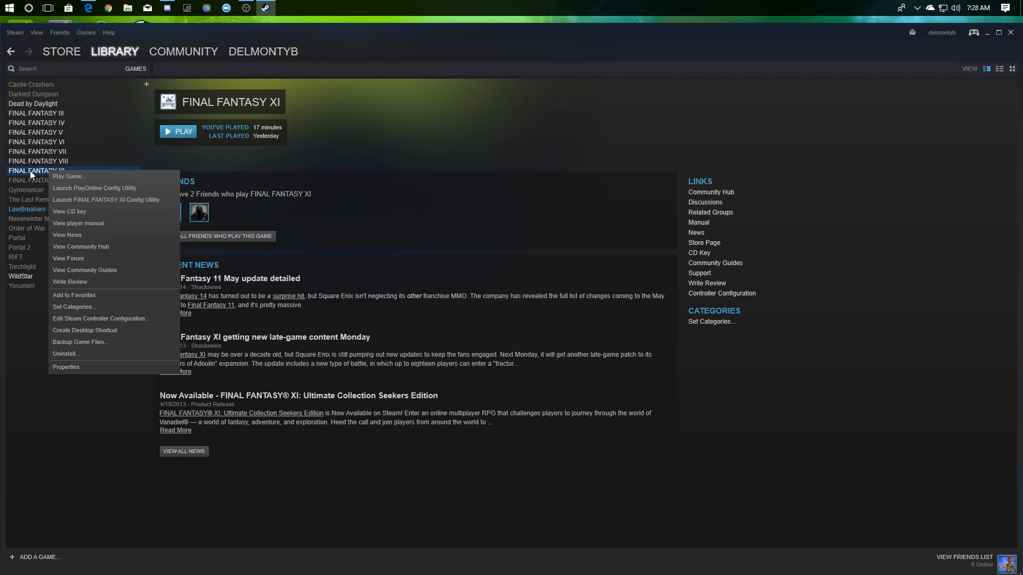
{"action": "mouse_move", "coordinate": [117, 189]}
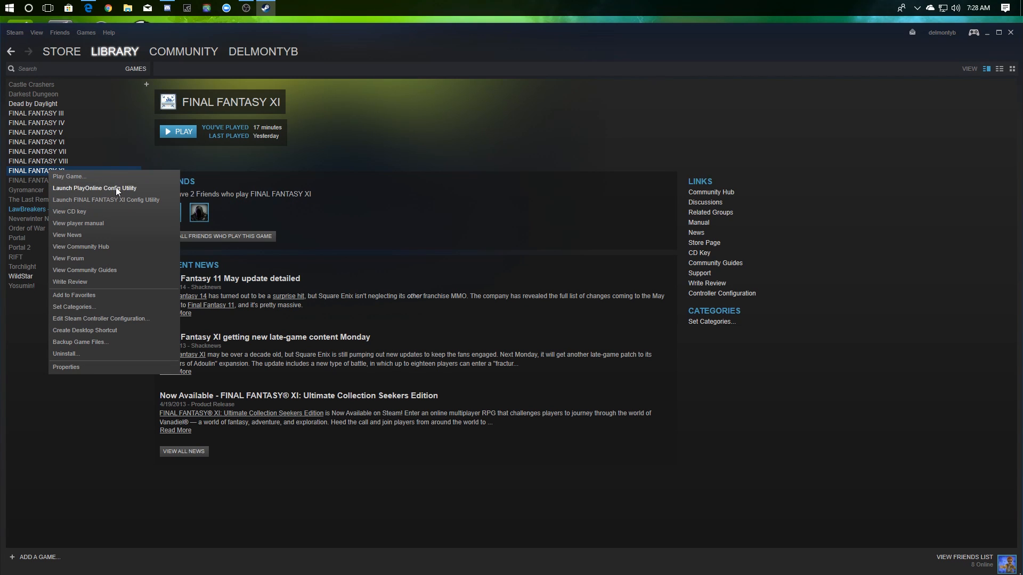
{"action": "mouse_move", "coordinate": [126, 203]}
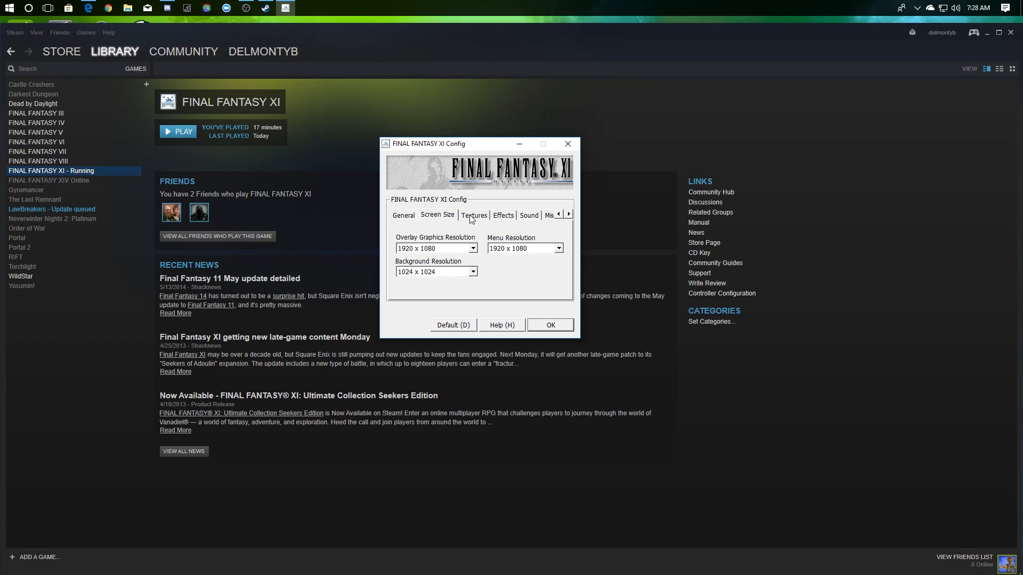
- Show the General tab of the FINAL FANTASY XI Config window
{"action": "left_click", "coordinate": [403, 215]}
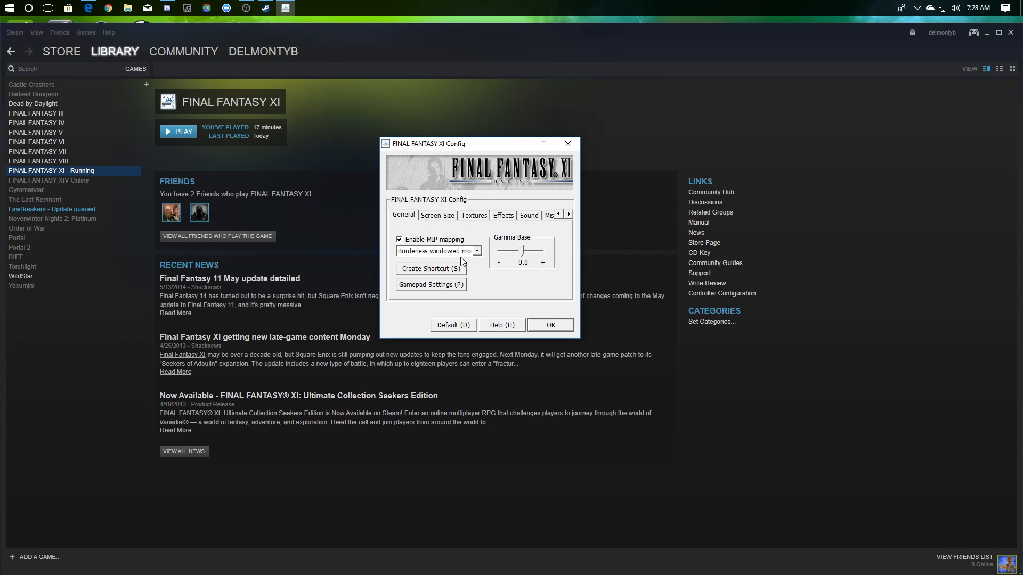
{"action": "mouse_move", "coordinate": [442, 289]}
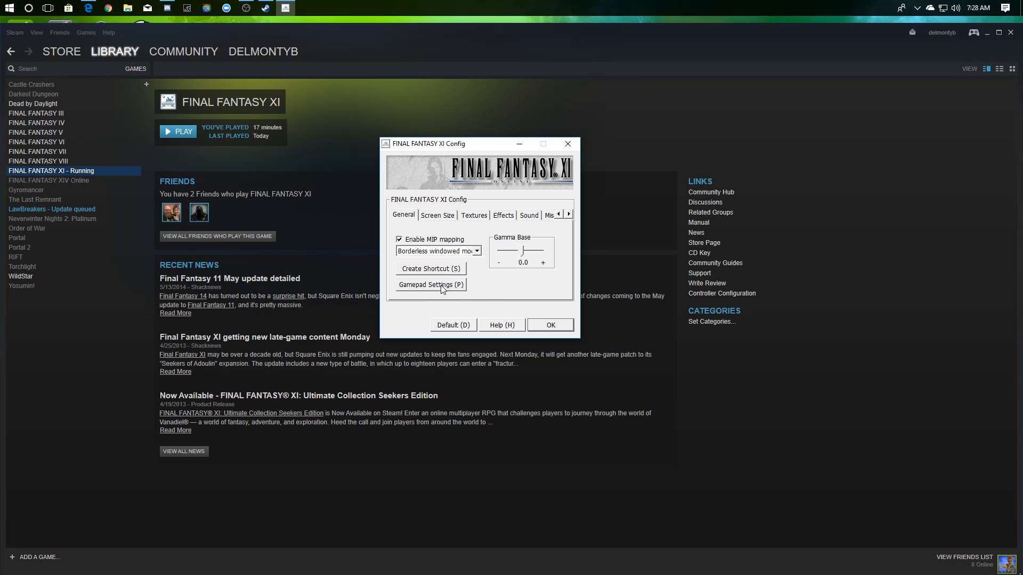
- Review the FFXI gamepad mappings with XInput and force feedback, then save
{"action": "left_click", "coordinate": [430, 284]}
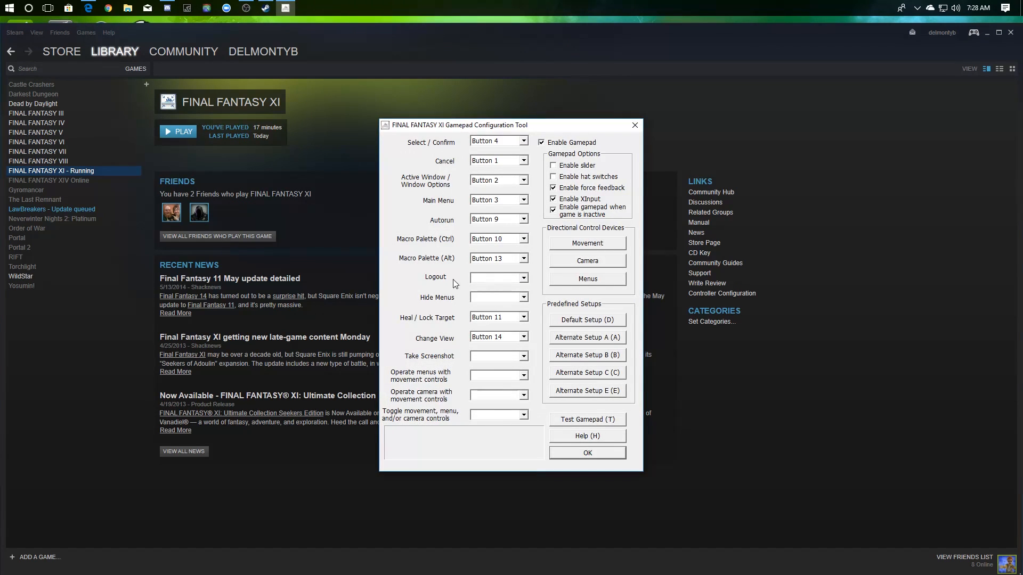
{"action": "mouse_move", "coordinate": [532, 350]}
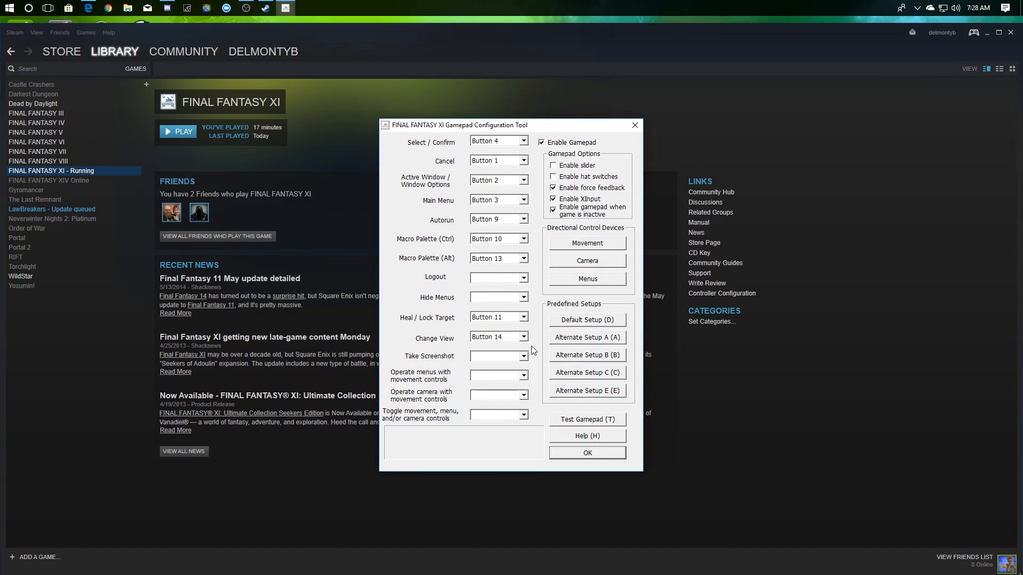
{"action": "mouse_move", "coordinate": [569, 171]}
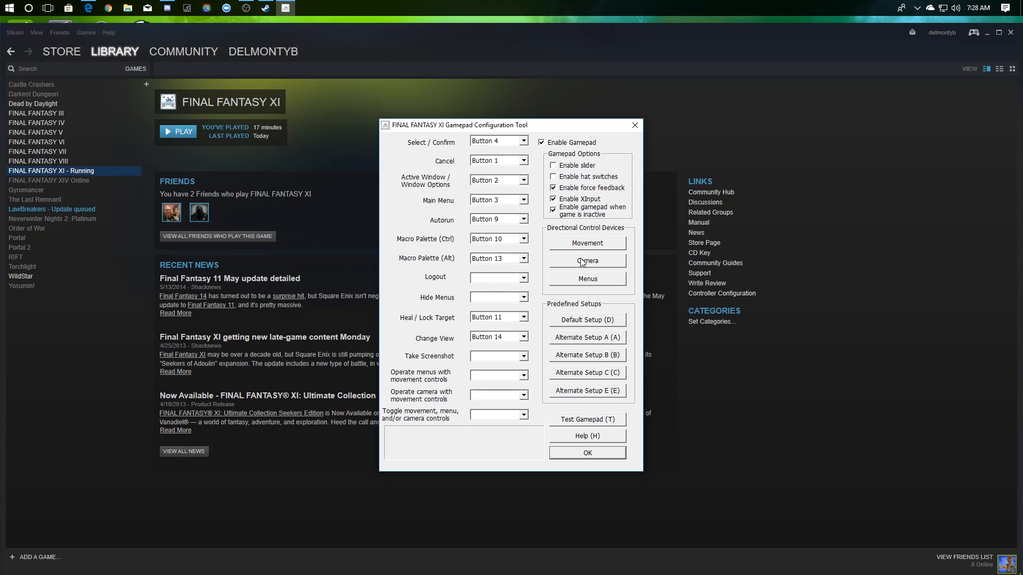
{"action": "mouse_move", "coordinate": [585, 168]}
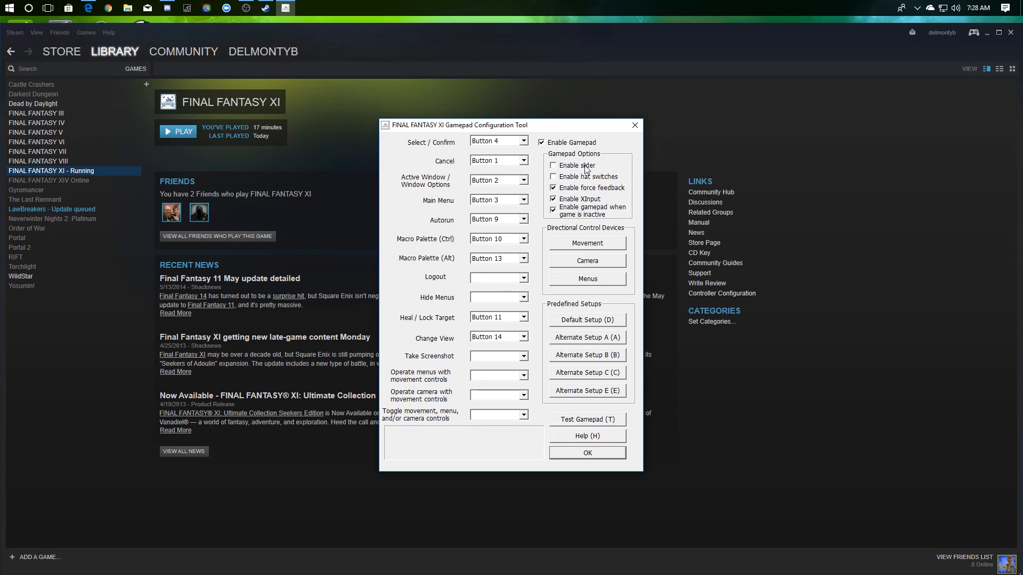
{"action": "mouse_move", "coordinate": [595, 187]}
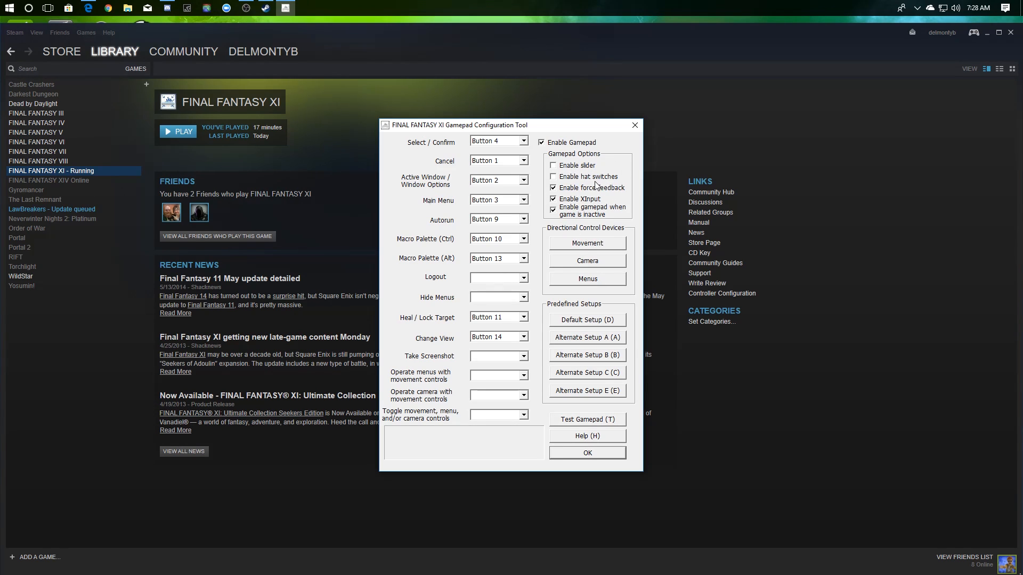
{"action": "mouse_move", "coordinate": [532, 208]}
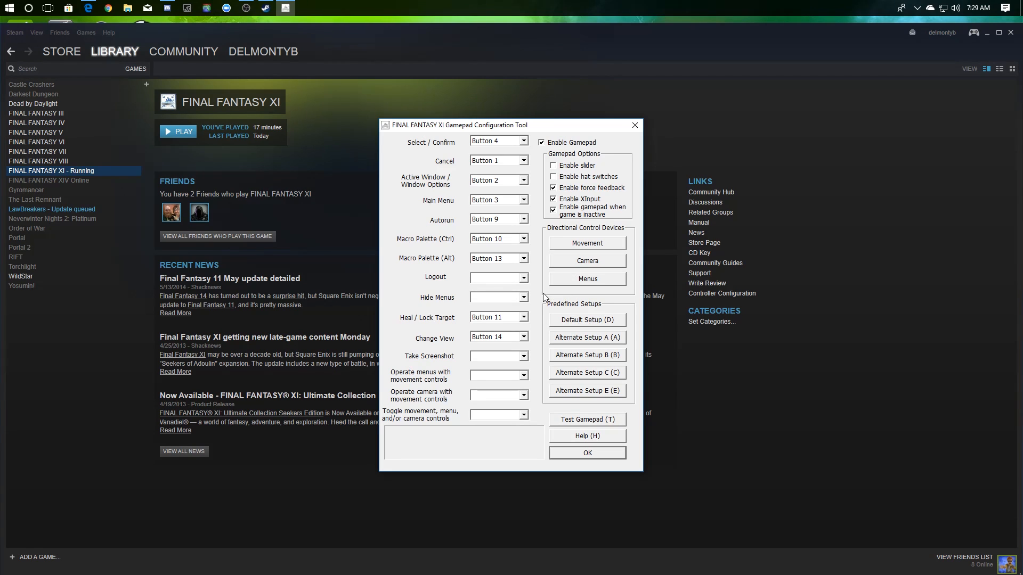
{"action": "mouse_move", "coordinate": [580, 459]}
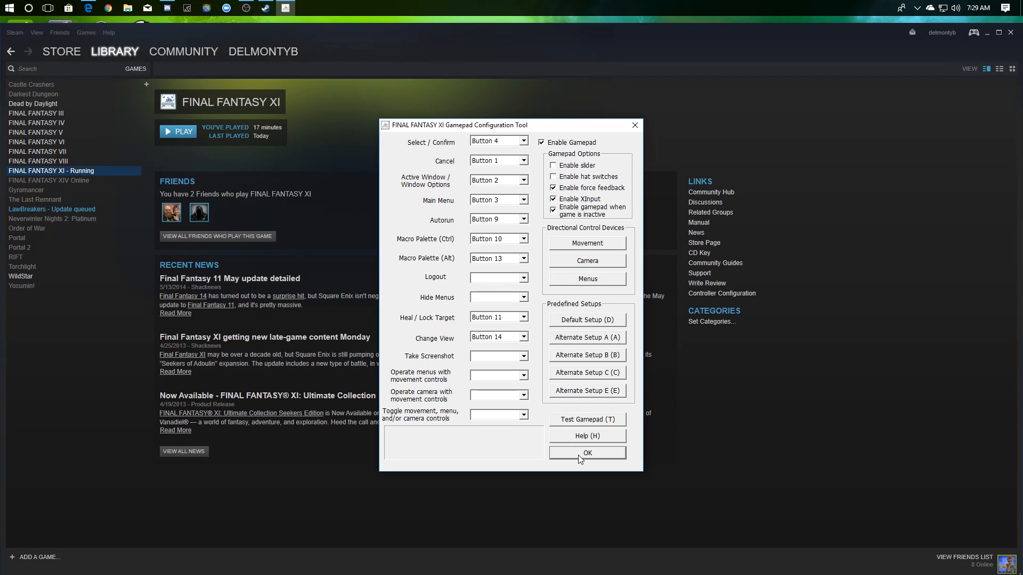
{"action": "left_click", "coordinate": [586, 453]}
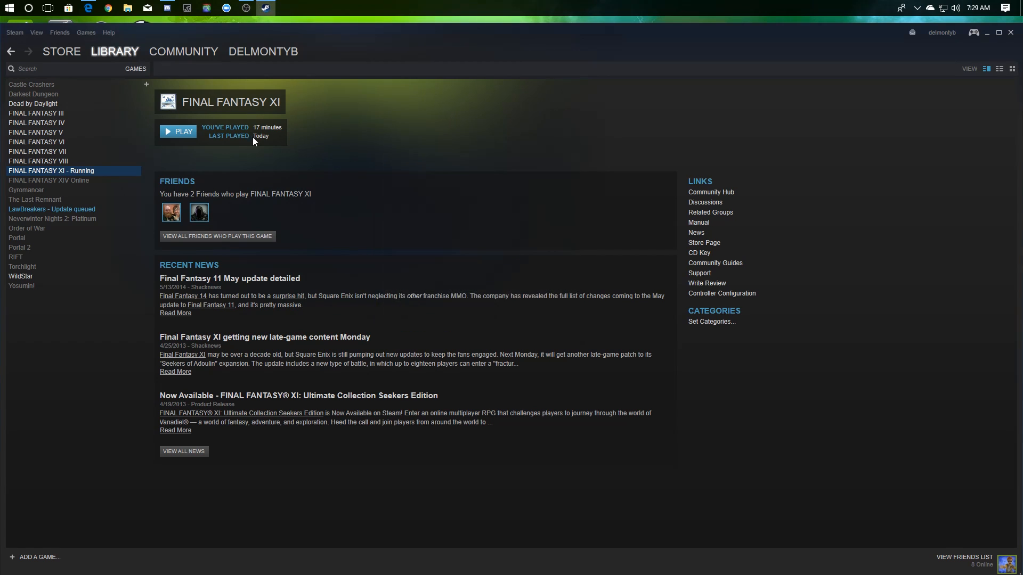
- Enable the gamepad in PlayOnline Config, confirm the button mapping, and save
{"action": "right_click", "coordinate": [51, 171]}
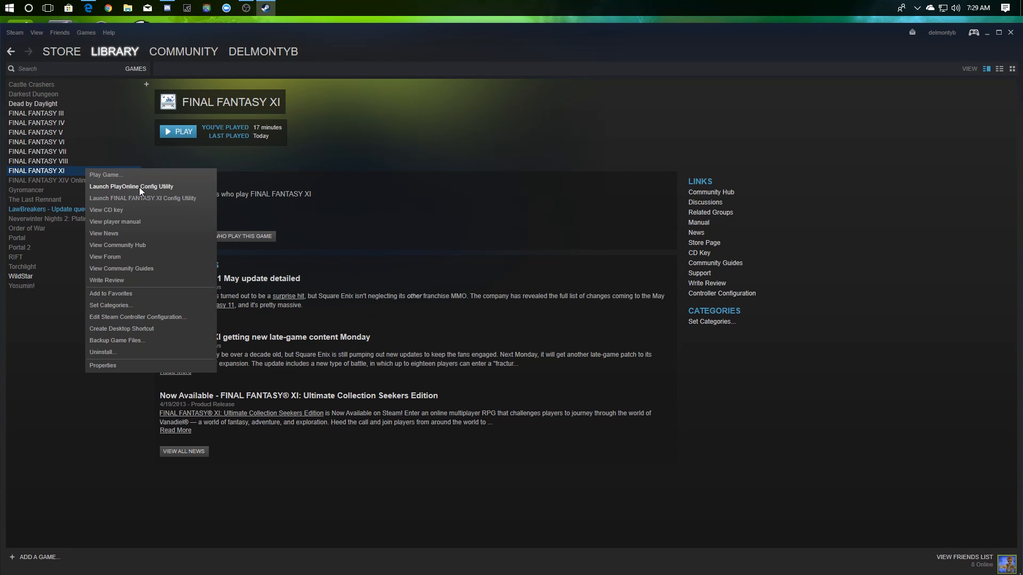
{"action": "left_click", "coordinate": [131, 186]}
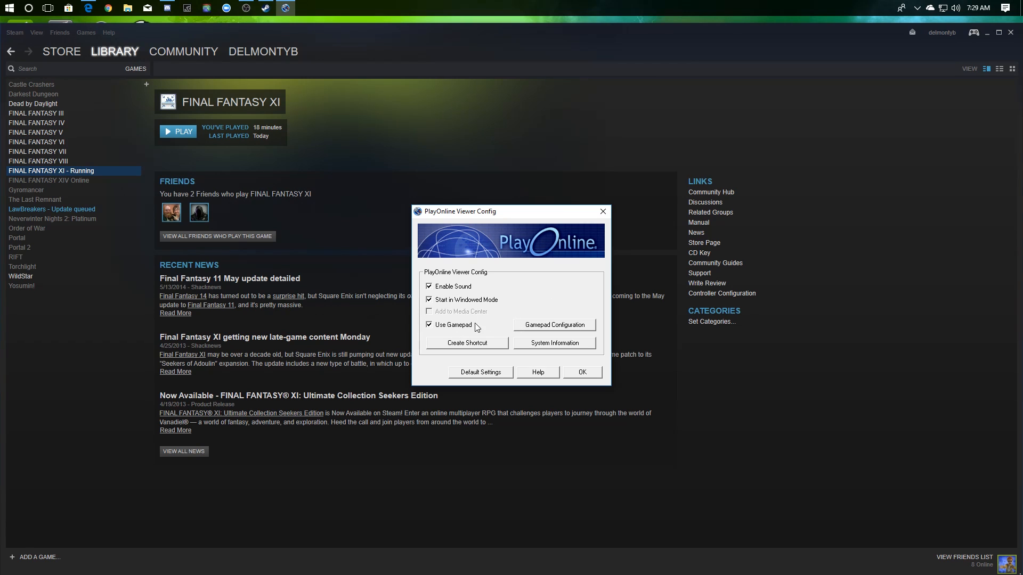
{"action": "mouse_move", "coordinate": [461, 343]}
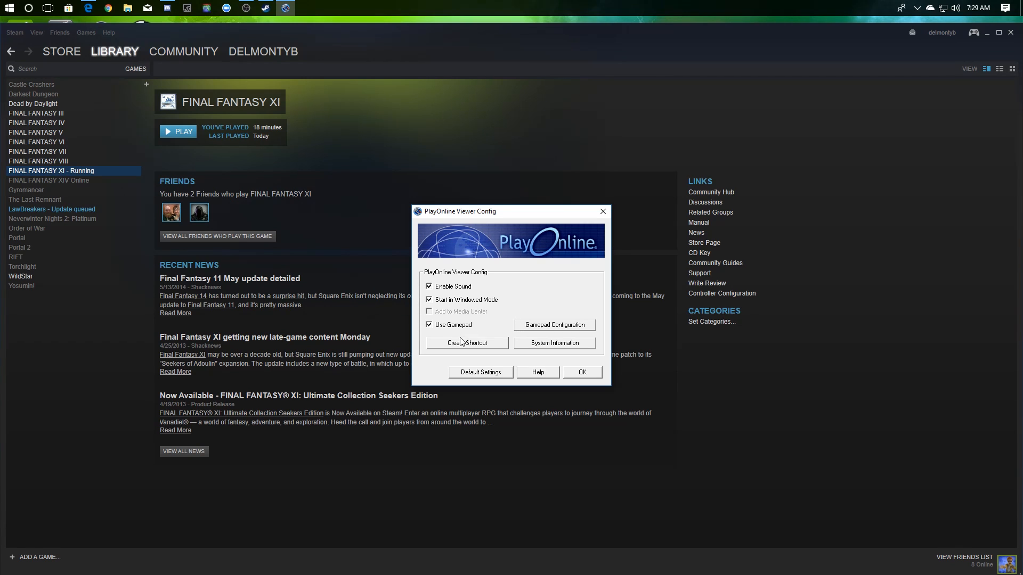
{"action": "mouse_move", "coordinate": [554, 325]}
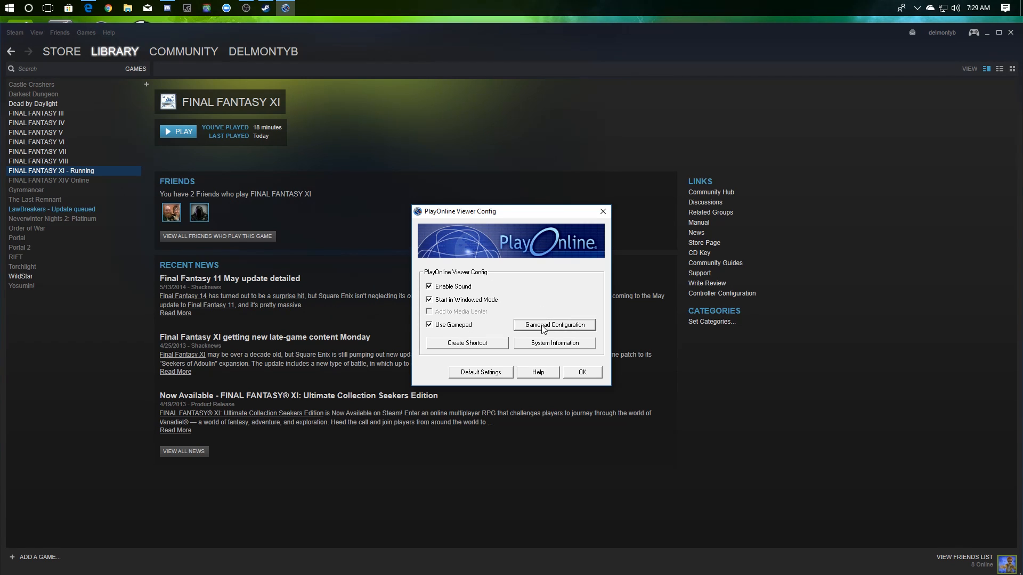
{"action": "left_click", "coordinate": [553, 325]}
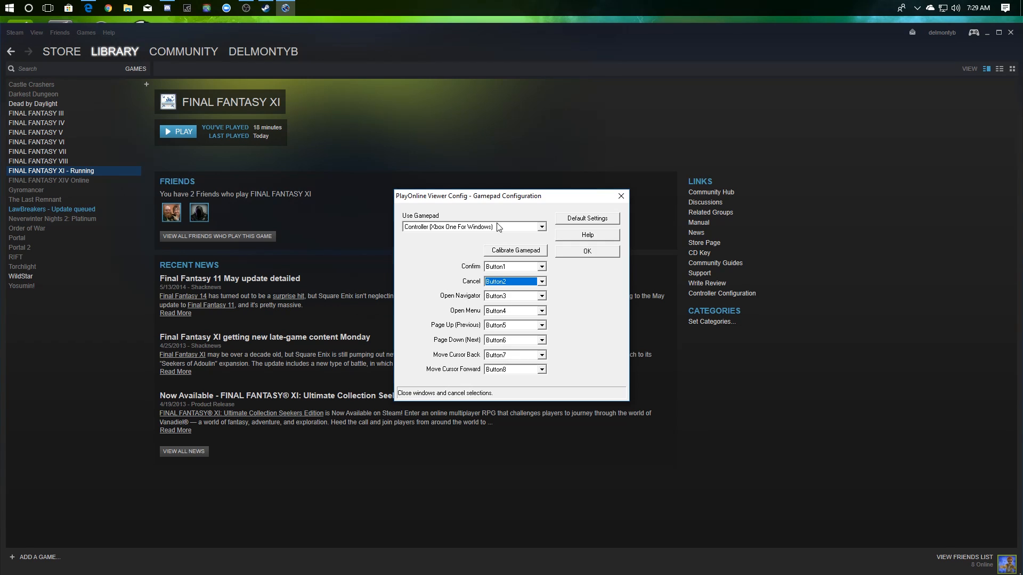
{"action": "left_click", "coordinate": [586, 251]}
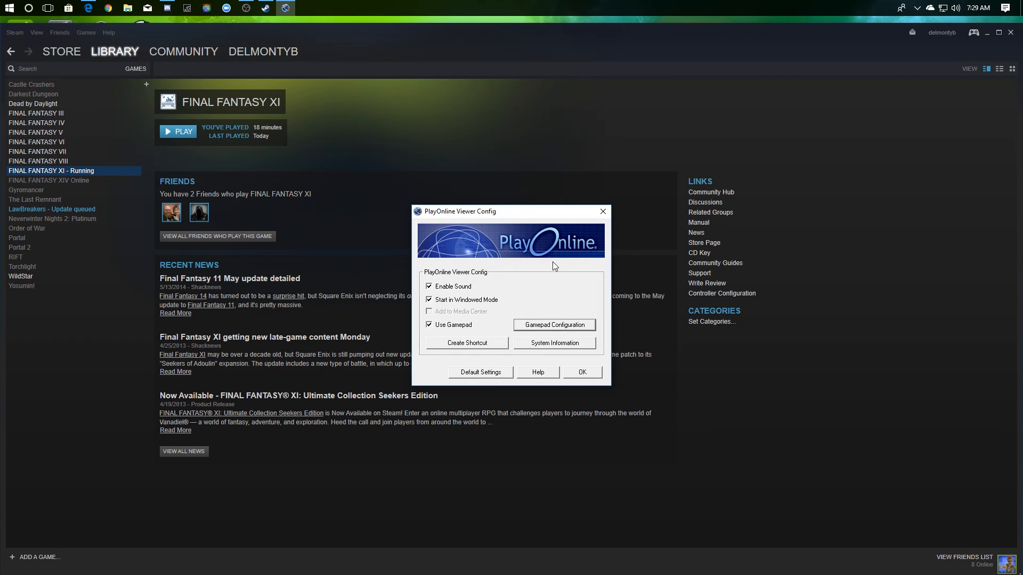
{"action": "left_click", "coordinate": [581, 371]}
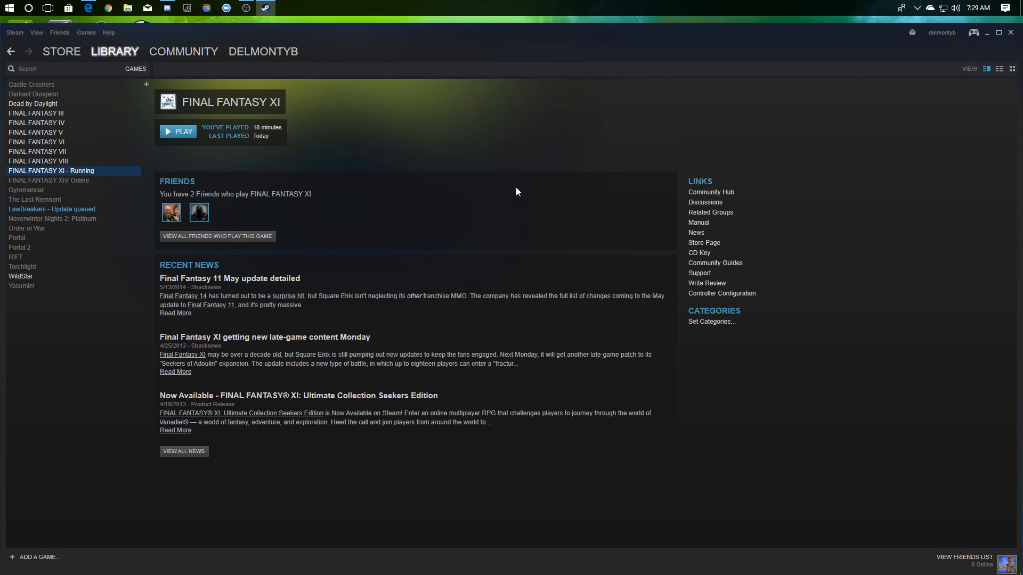
- Start Final Fantasy XI and walk Brinz forward with W through the town gateway
{"action": "left_click", "coordinate": [177, 131]}
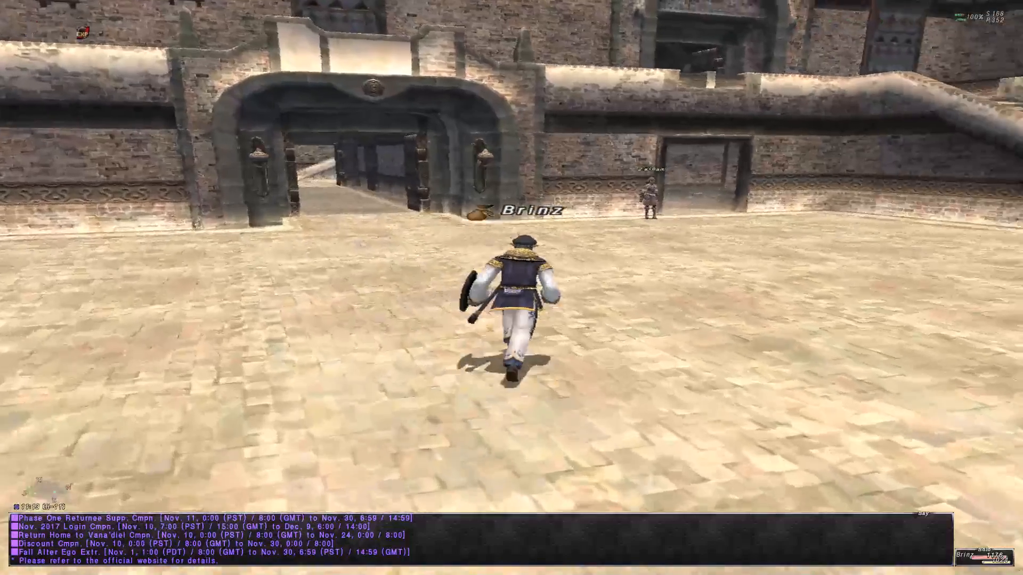
{"action": "key", "text": "W"}
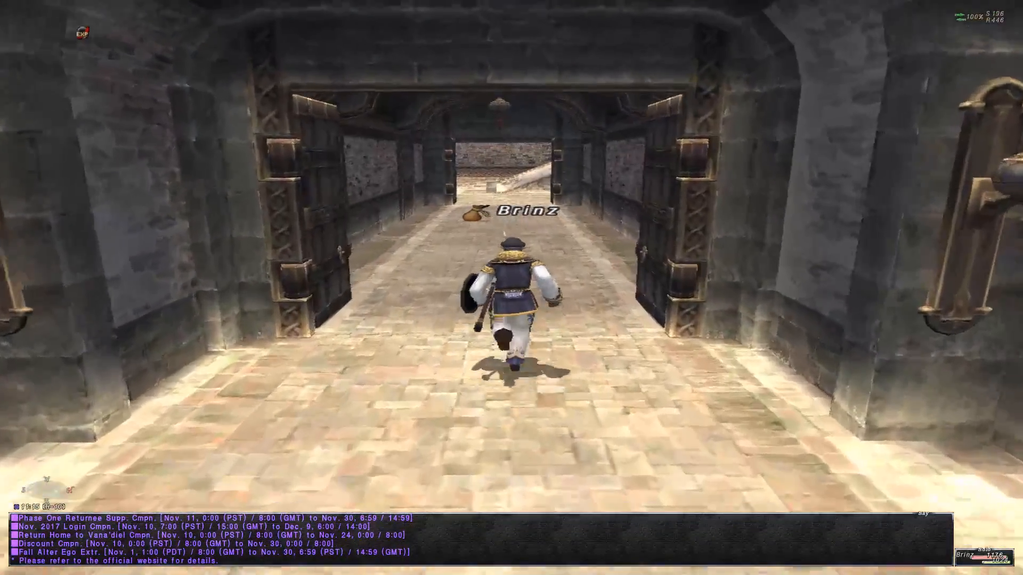
{"action": "key", "text": "W"}
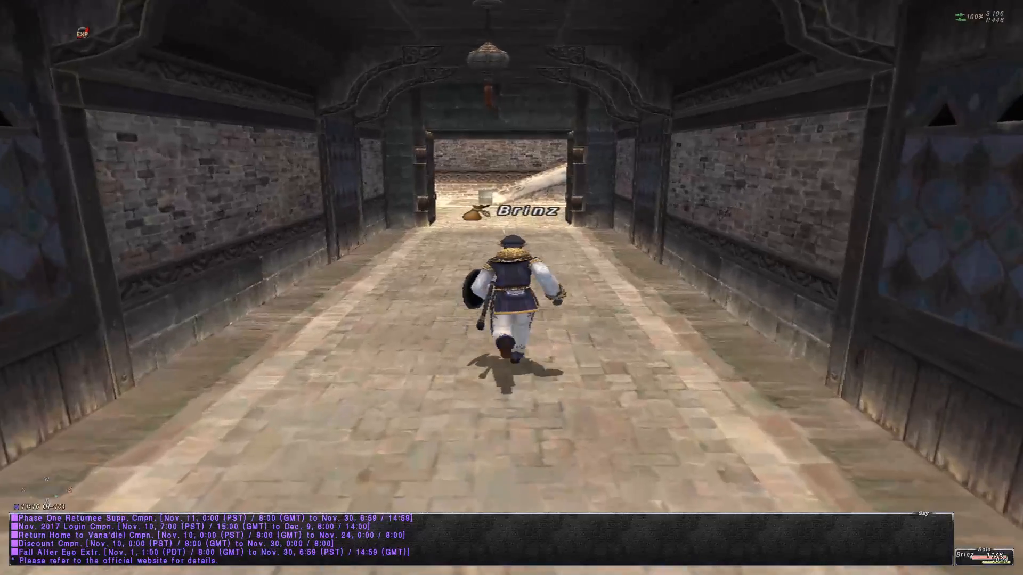